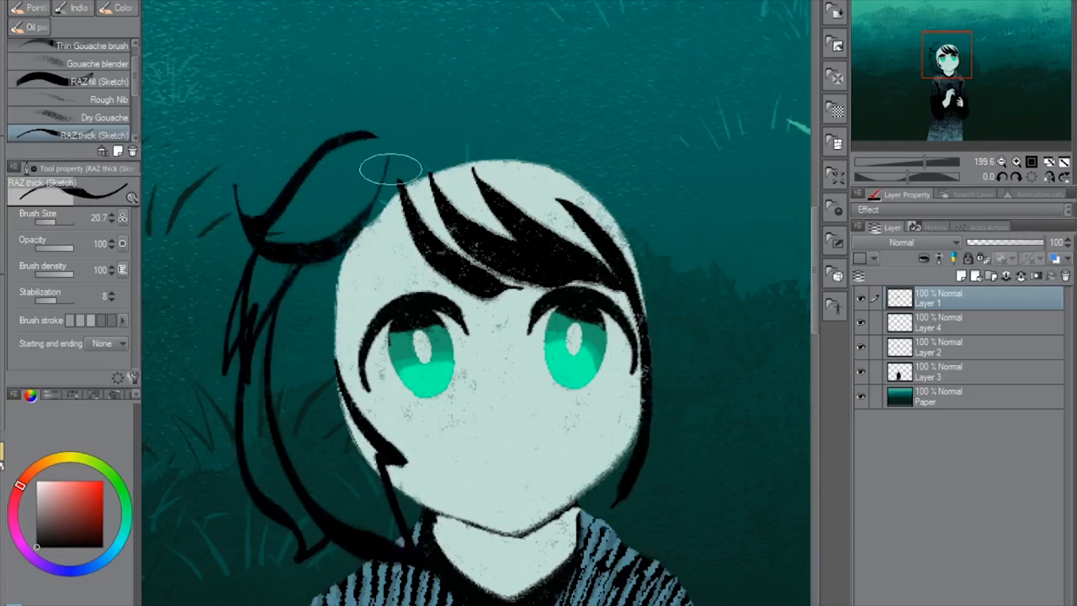
Ink a dark hair stroke for the girl with the pen brush
left_click_drag(390, 168, 614, 474)
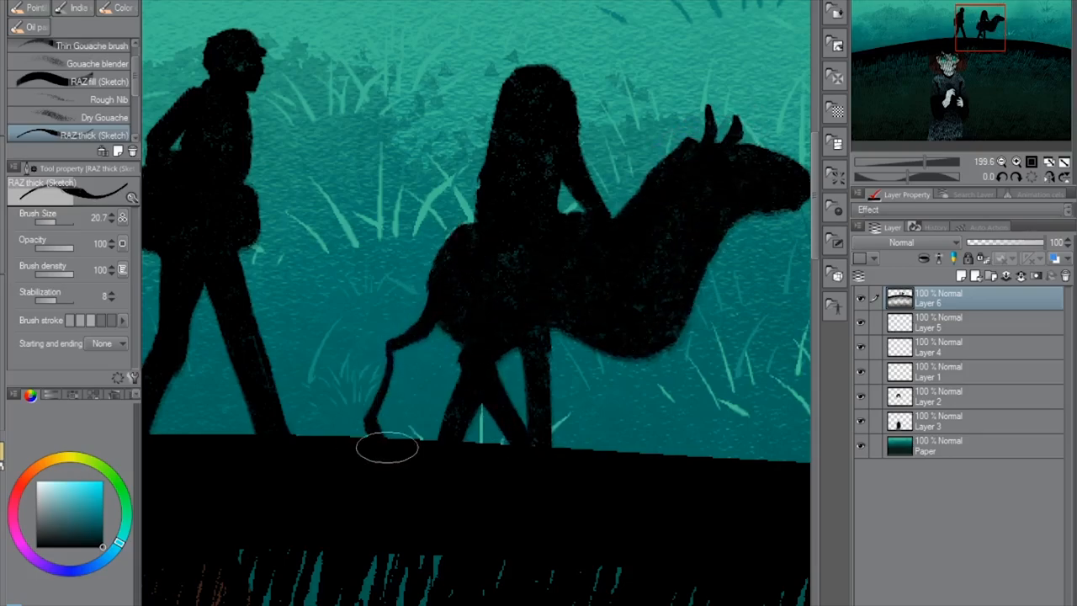
Paint black silhouettes of a figure leading an animal, a packhorse and small distant figures on the ridge
left_click_drag(387, 446, 536, 59)
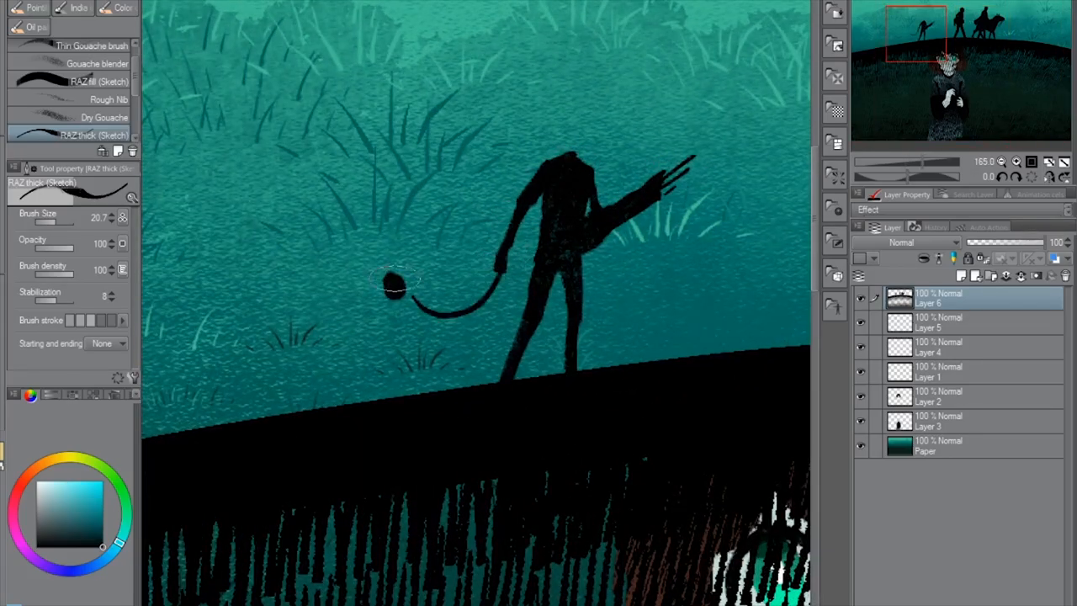
left_click_drag(404, 286, 253, 404)
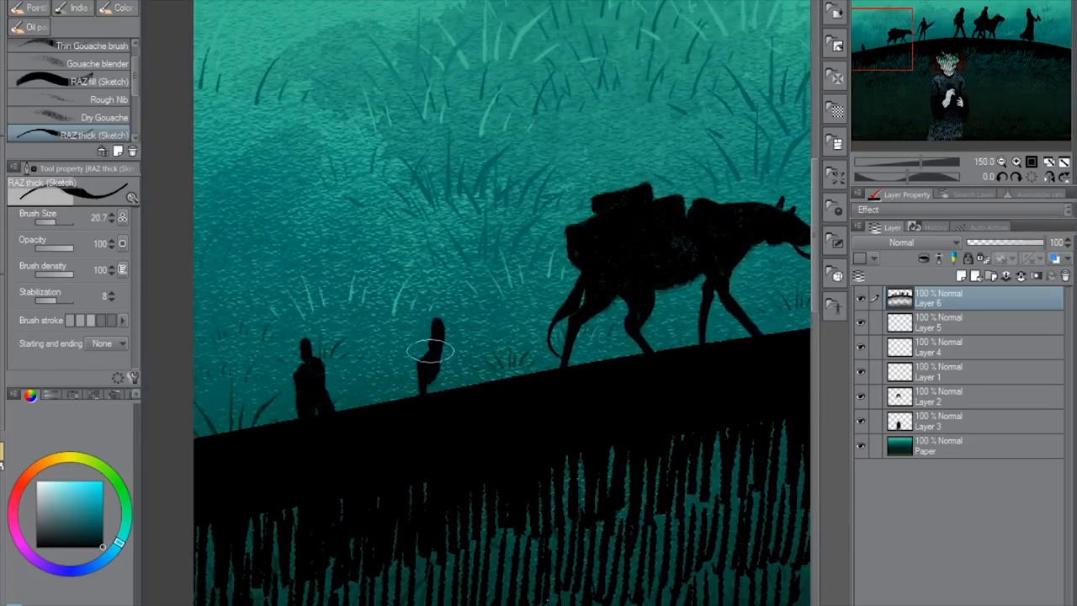
left_click_drag(429, 354, 294, 400)
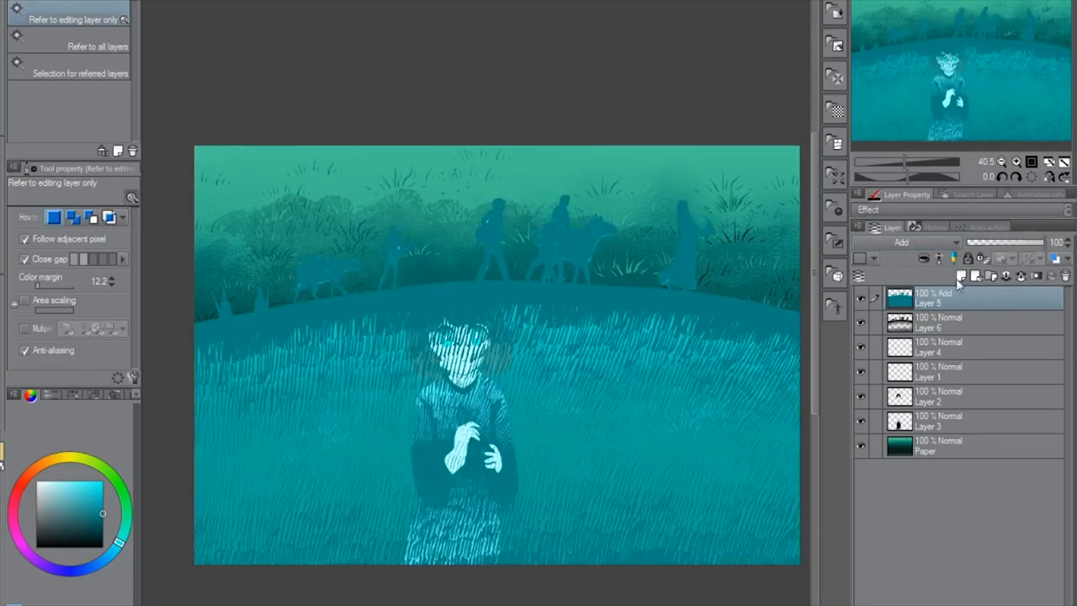
Set the silhouette layer's blending mode to Color Dodge so the travellers glow pale
left_click(911, 242)
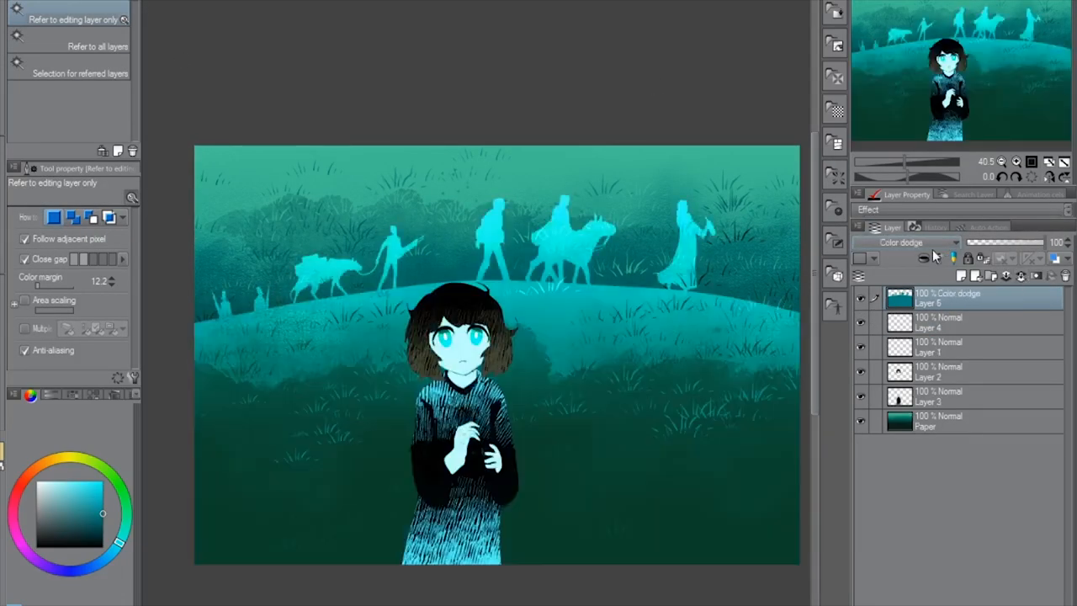
left_click(917, 242)
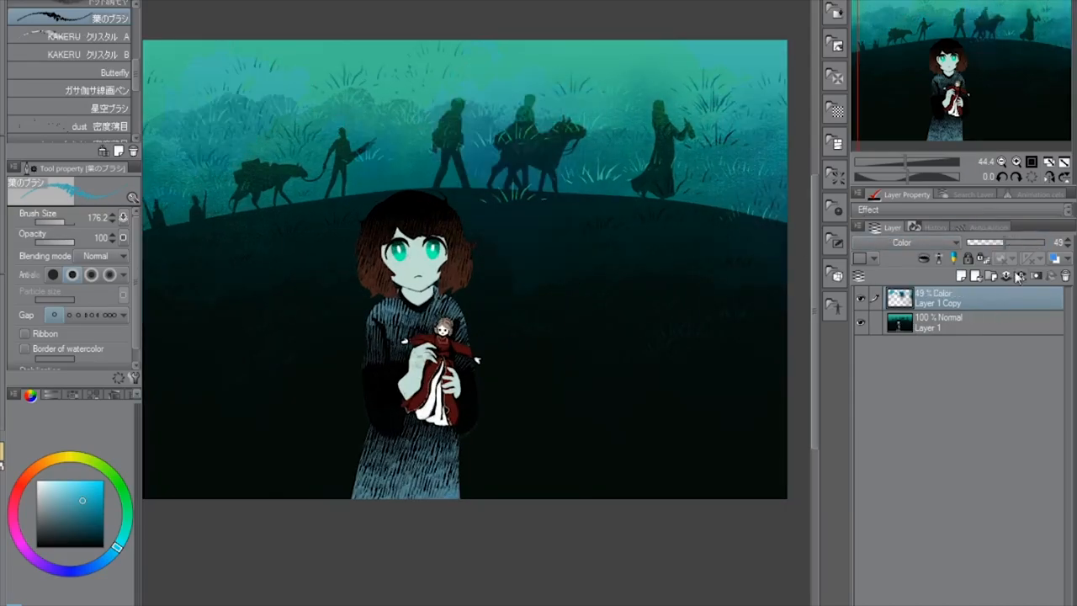
Blend the duplicated layer with Screen after trying Pin Light, brightening the scene
left_click(912, 243)
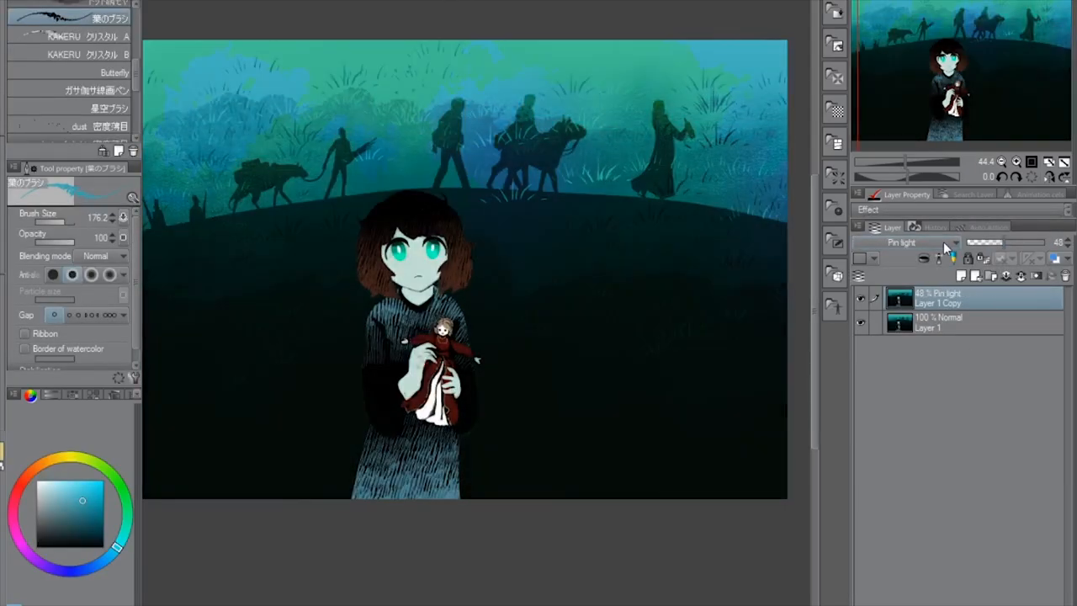
left_click(917, 242)
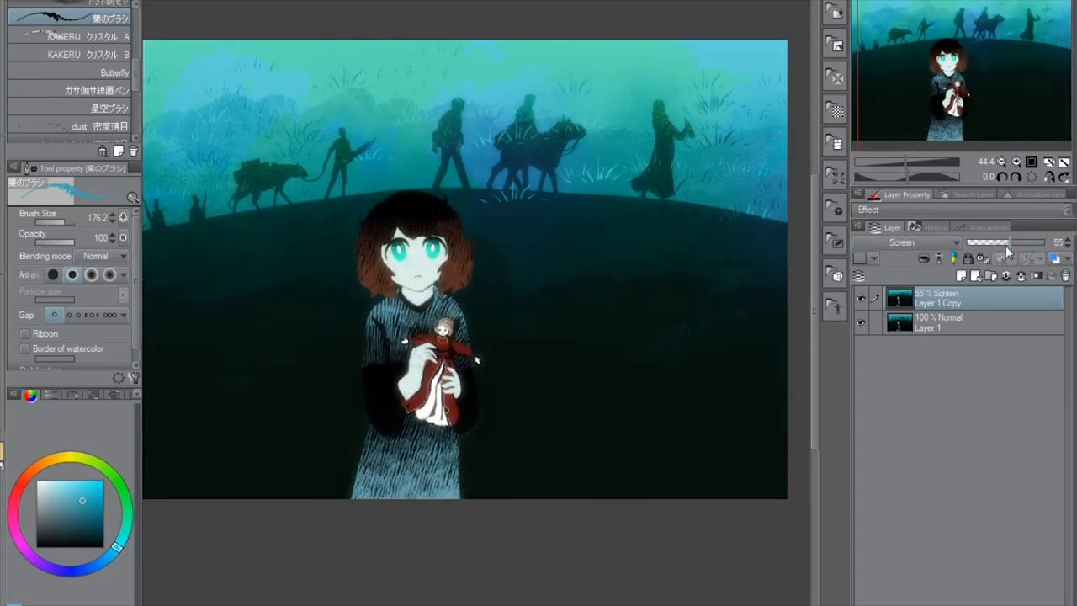